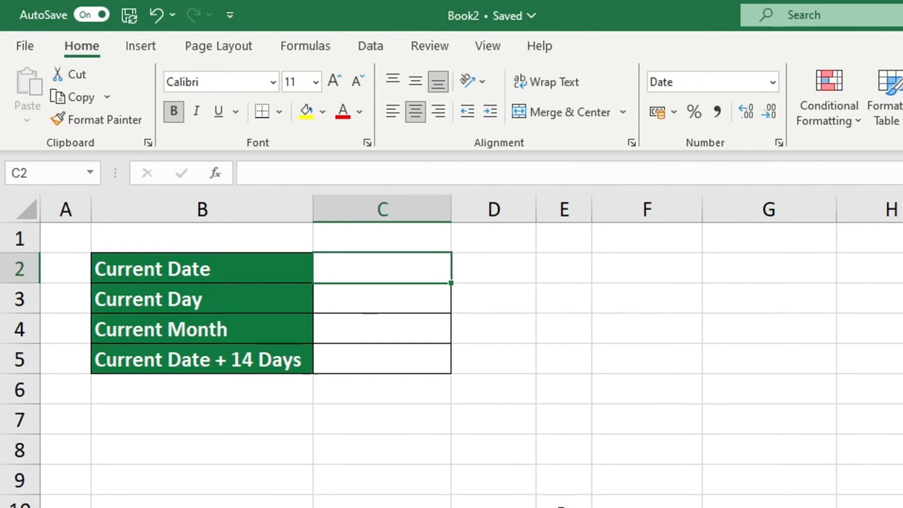
Enter =TODAY() in the Current Date cell C2 so it shows 04/03/2024
type("04/03/2024")
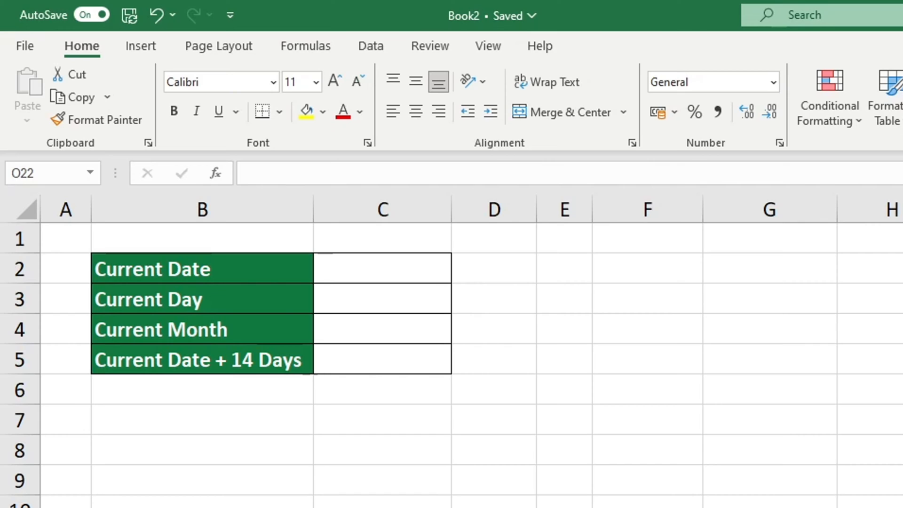
left_click(381, 268)
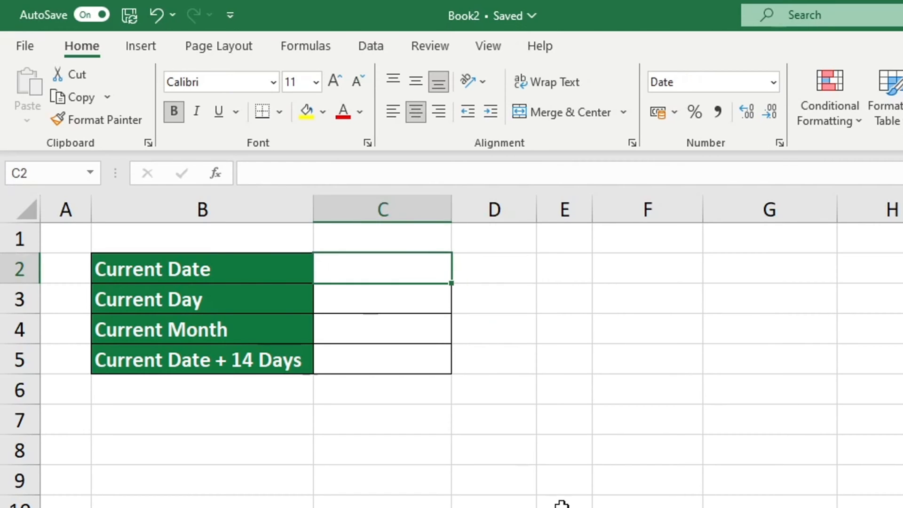
type("=")
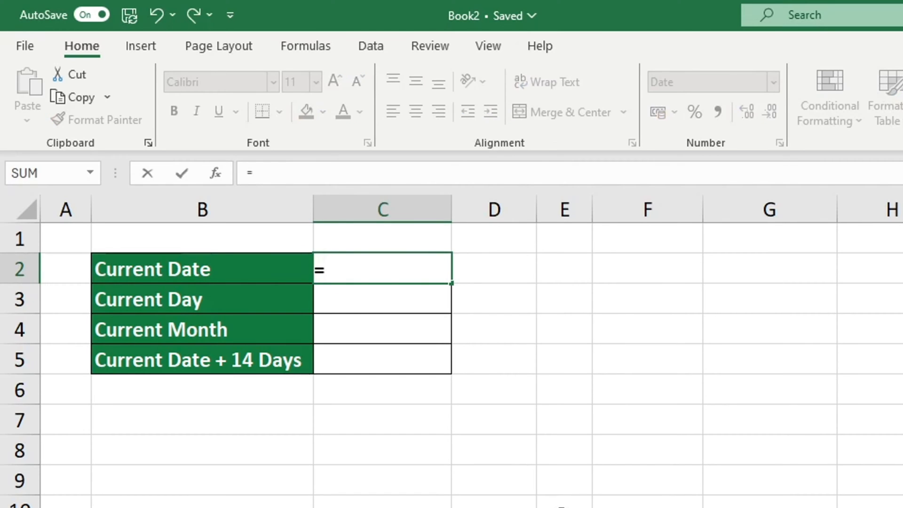
type("TODAY")
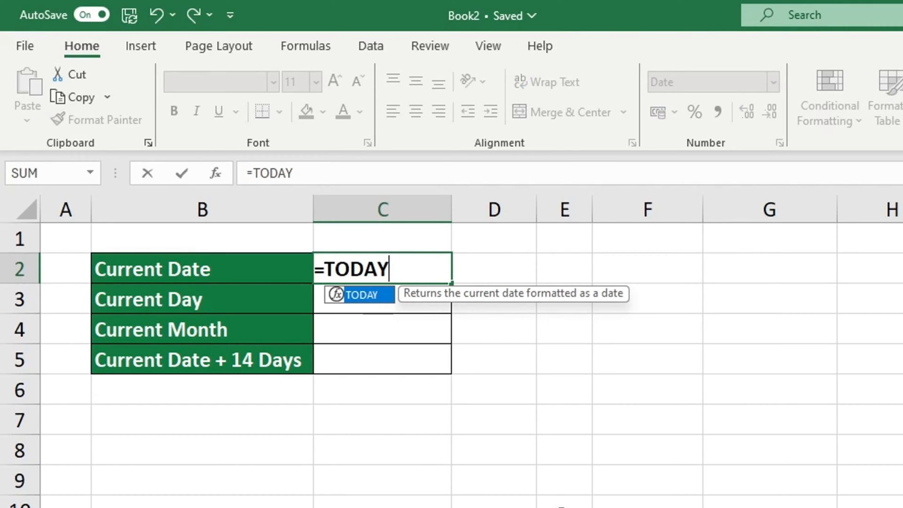
type("(")
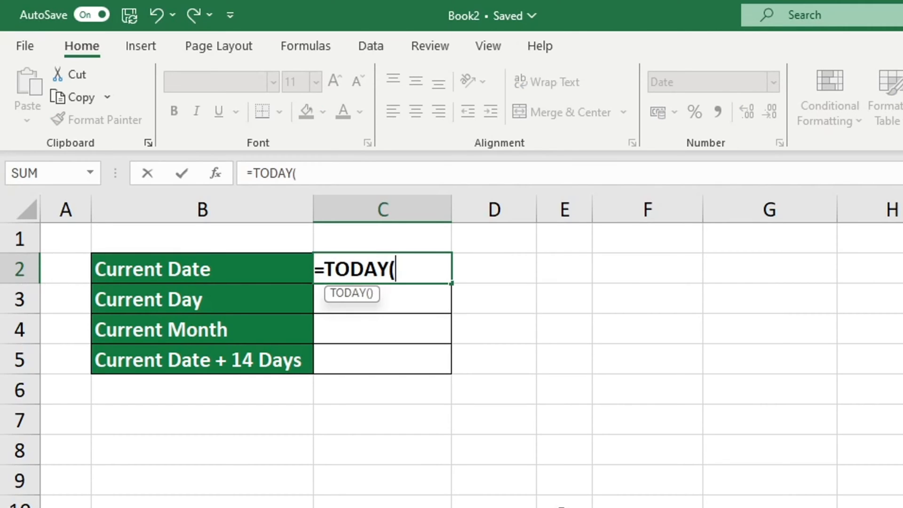
type(")")
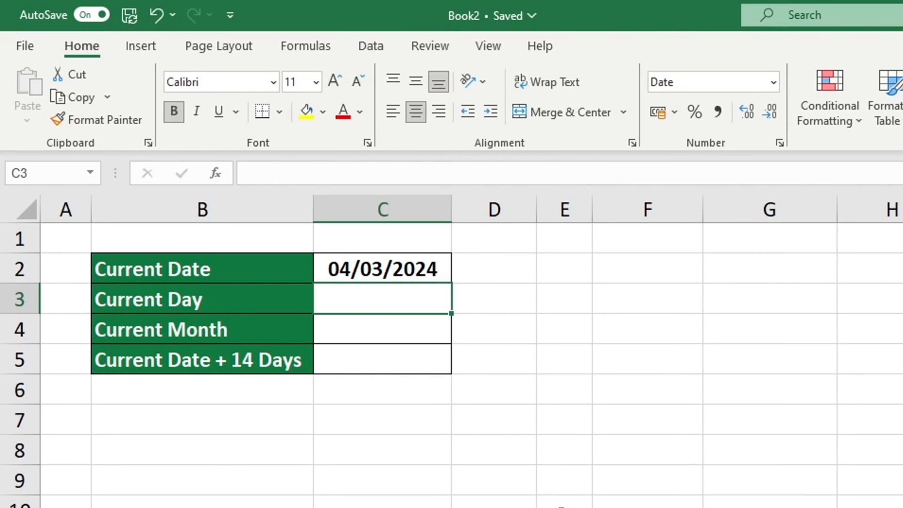
mouse_move(515, 349)
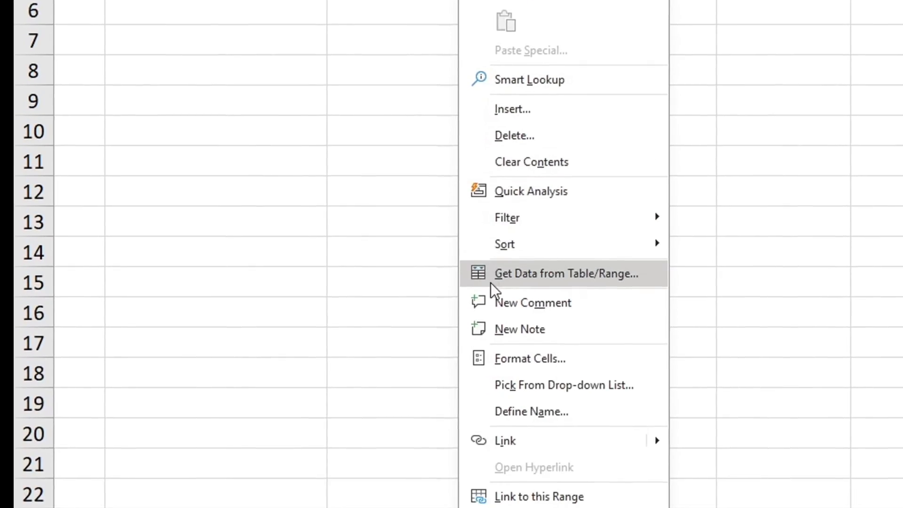
left_click(530, 358)
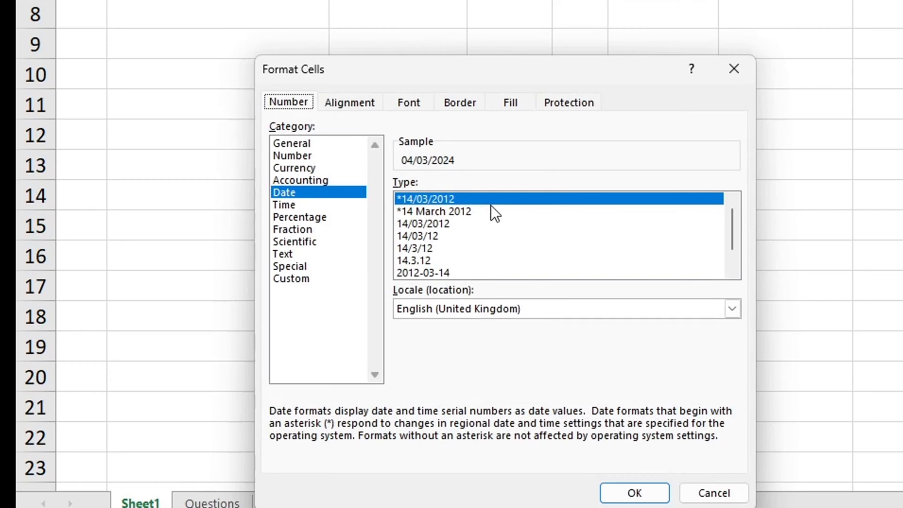
mouse_move(547, 383)
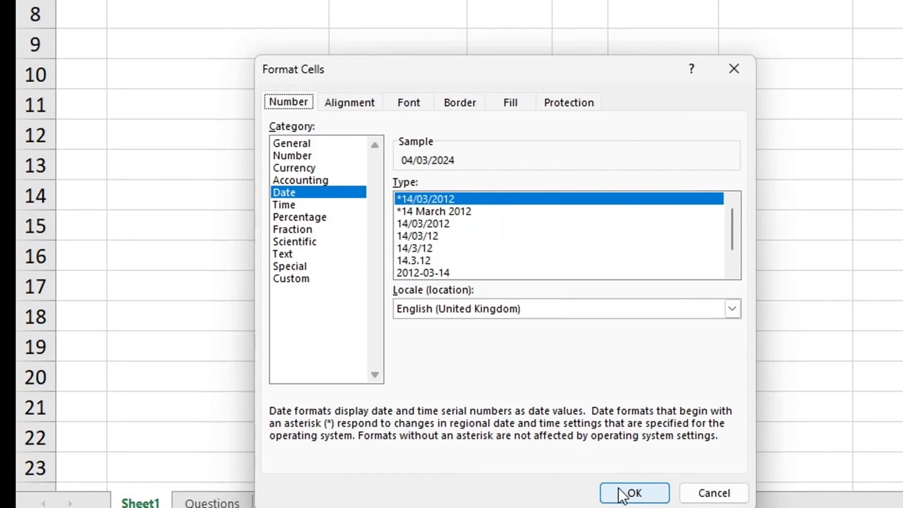
left_click(633, 493)
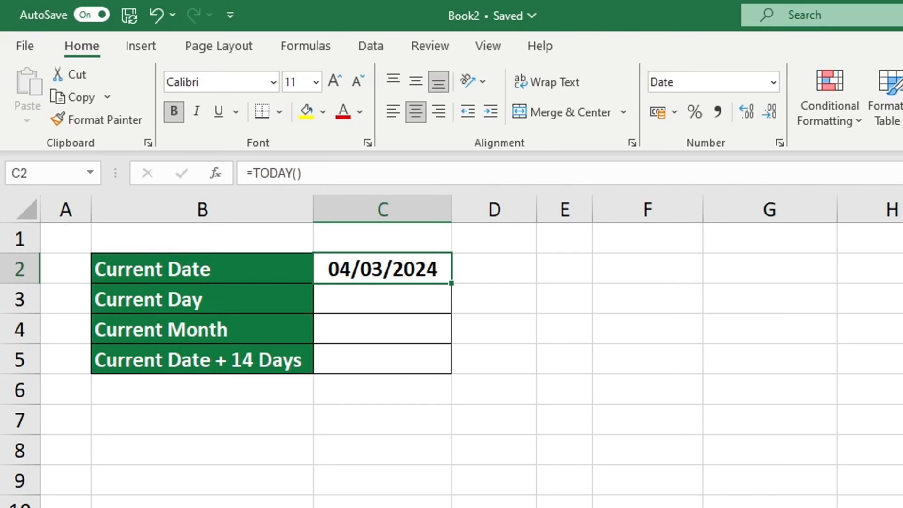
mouse_move(437, 304)
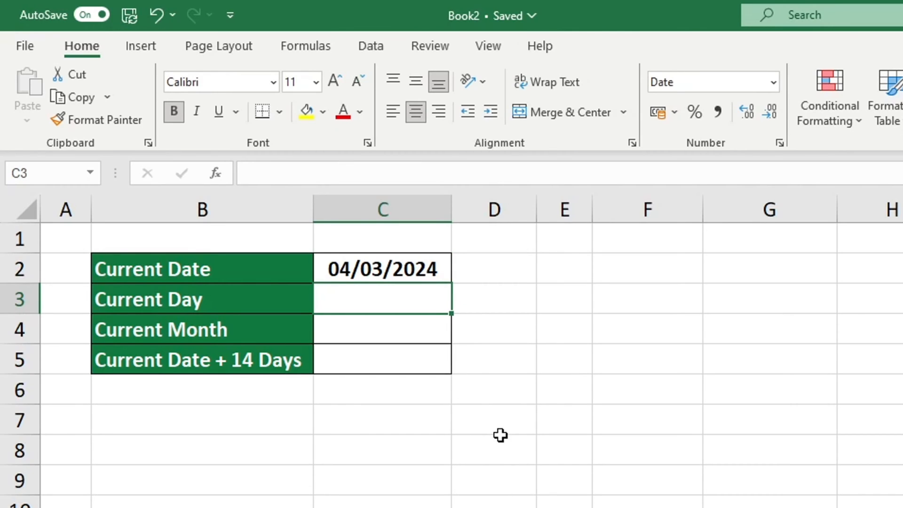
Enter =DAY(TODAY()) in the Current Day cell C3
type("=")
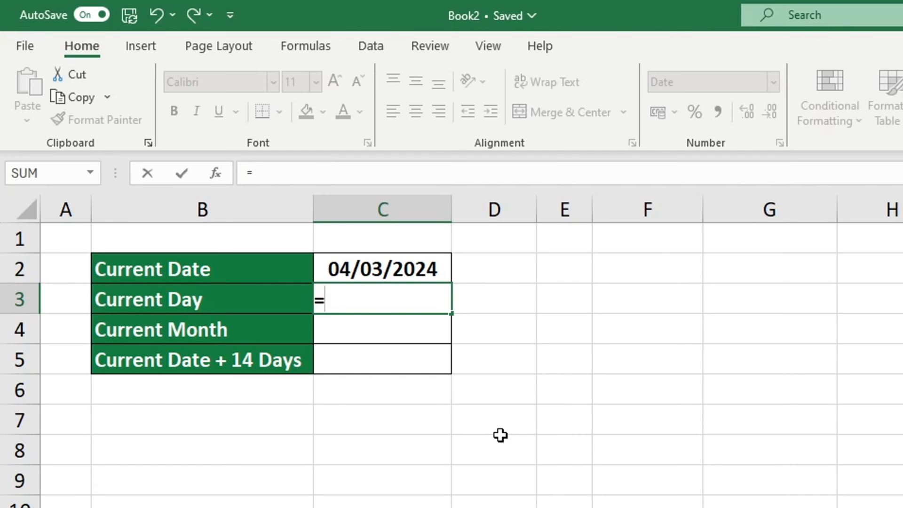
type("DAY")
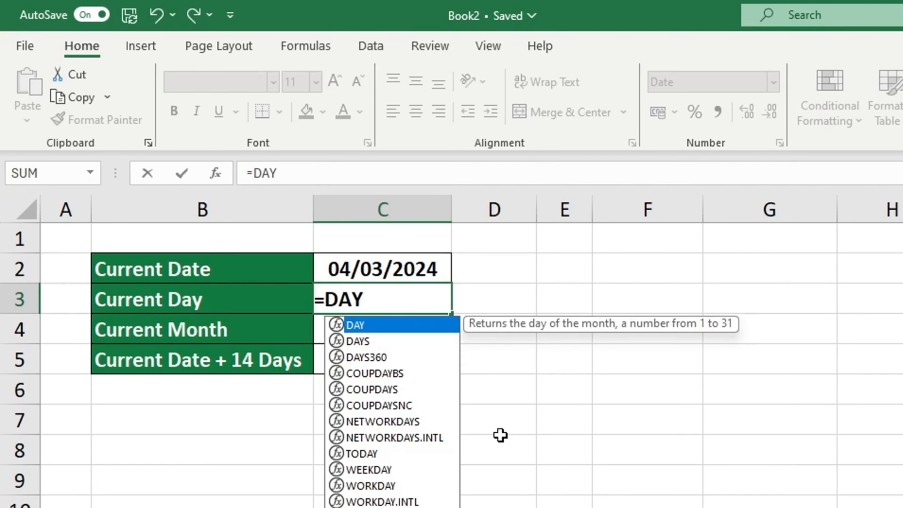
type("(")
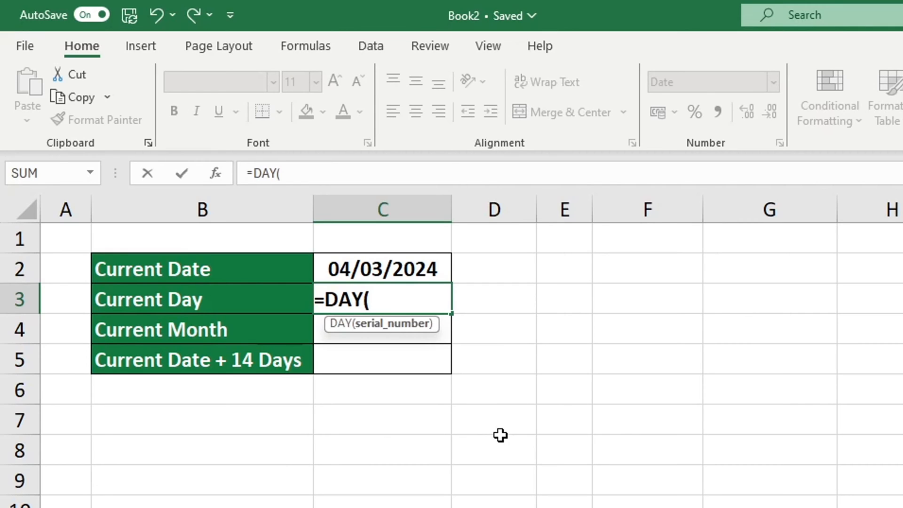
type("T")
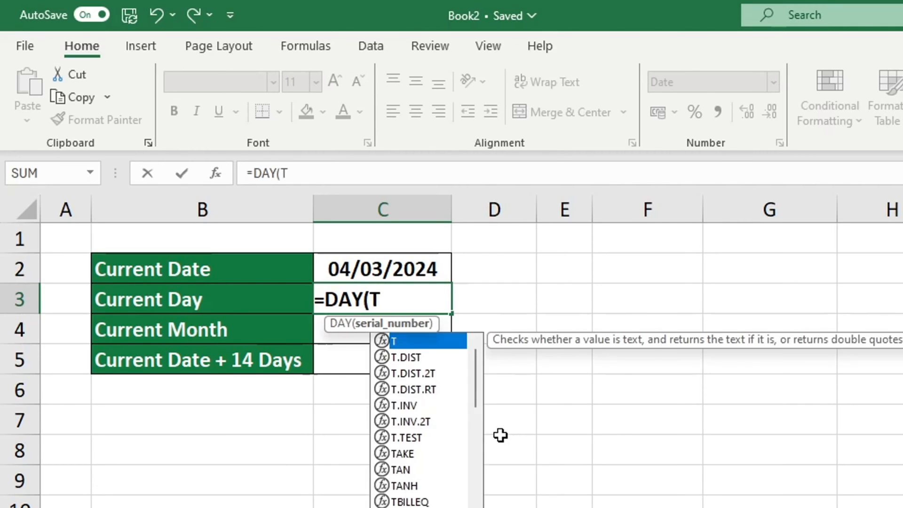
type("ODAY")
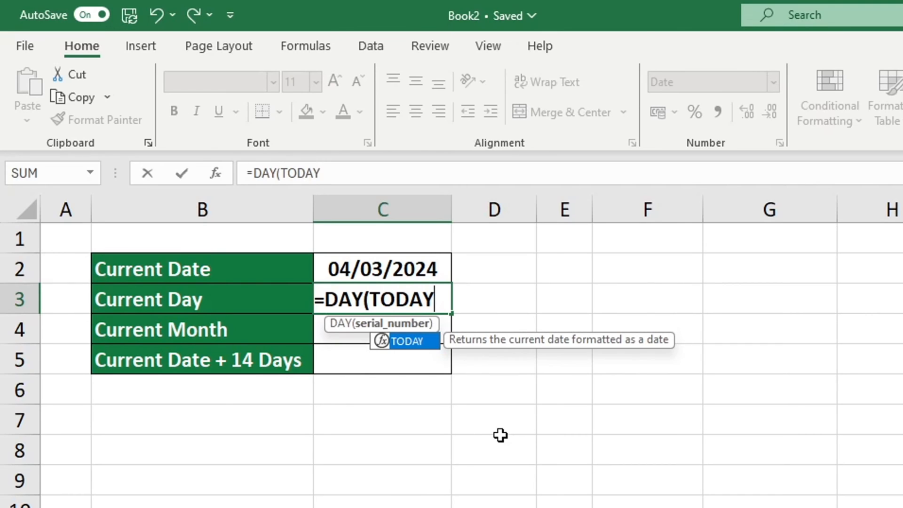
type("(")
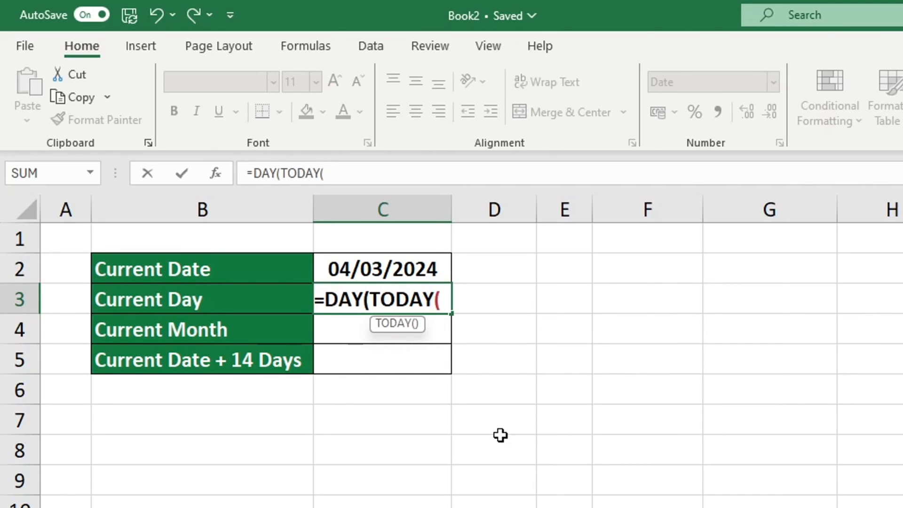
type(")")
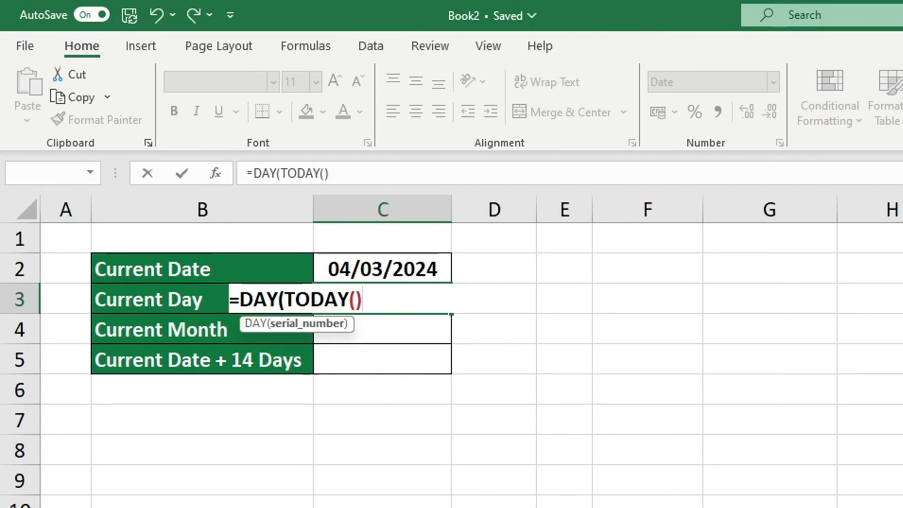
type(")")
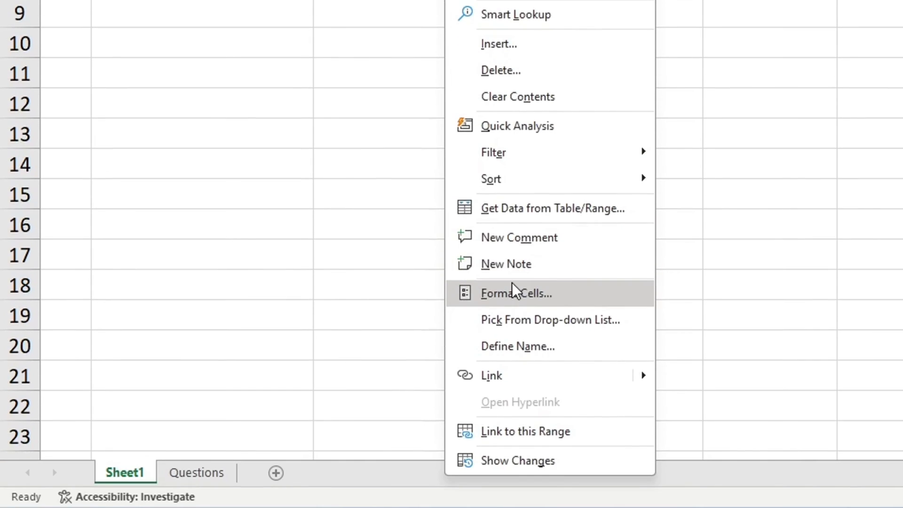
Format the Current Day cell as General so it displays the day number 4
left_click(516, 293)
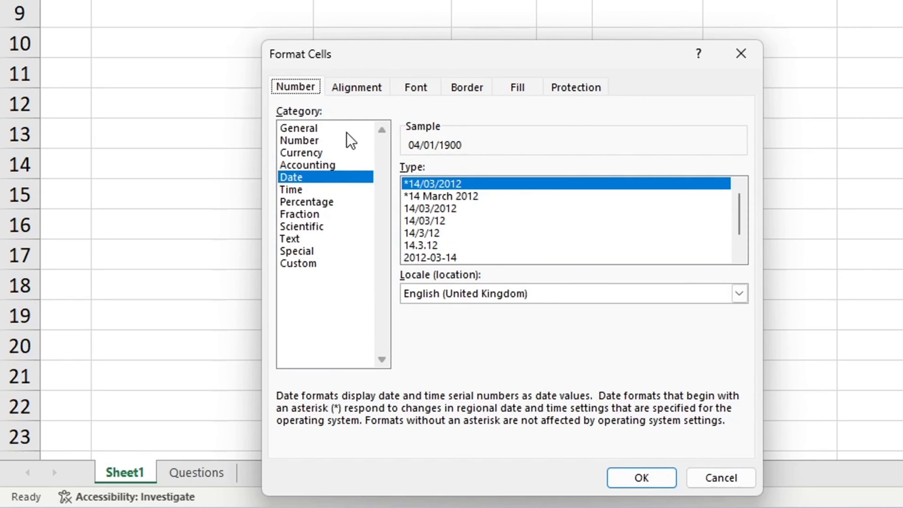
left_click(298, 128)
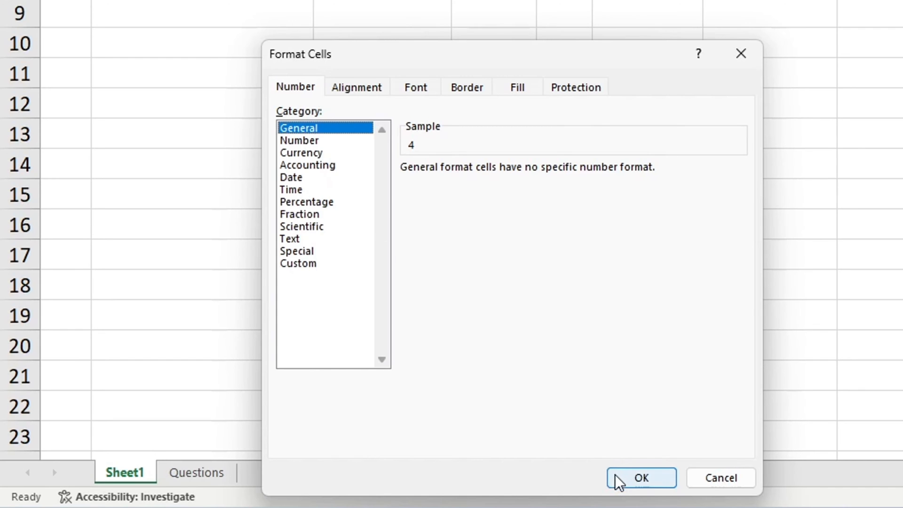
left_click(641, 478)
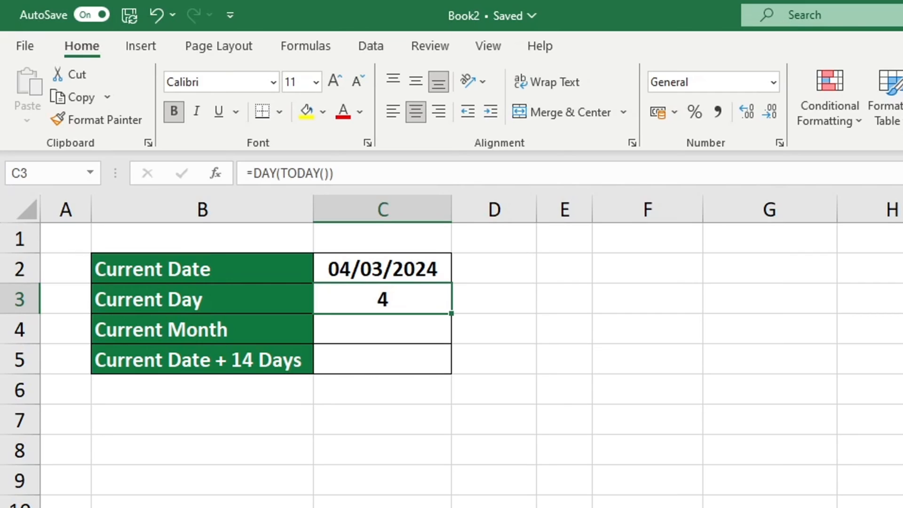
Enter =MONTH(TODAY()) in the Current Month cell C4
left_click(382, 329)
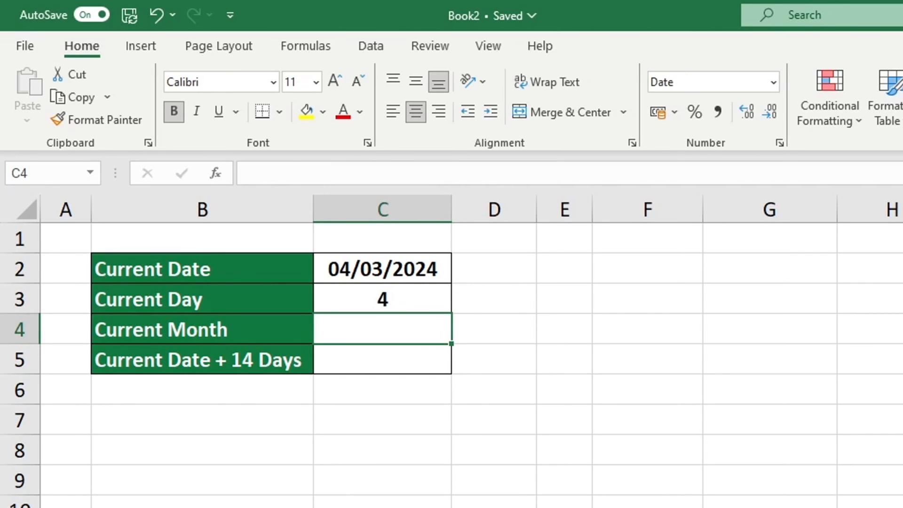
type("=")
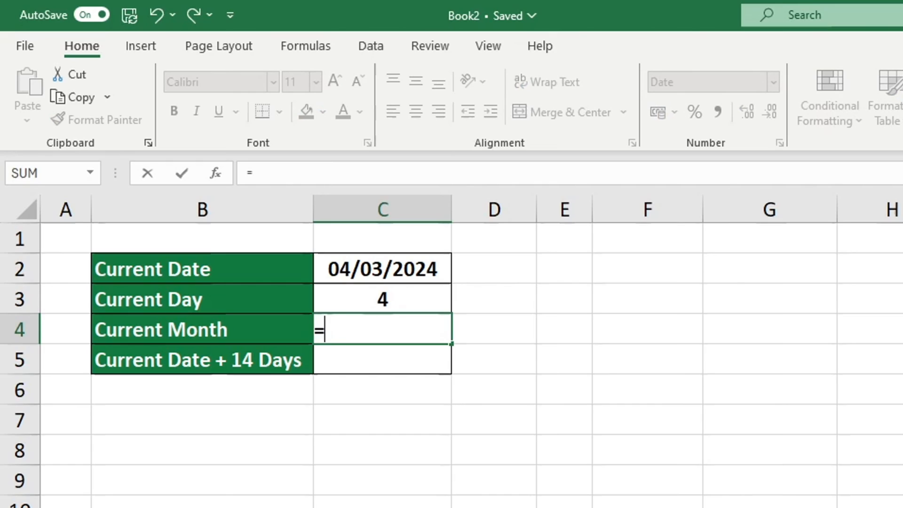
type("MONTH")
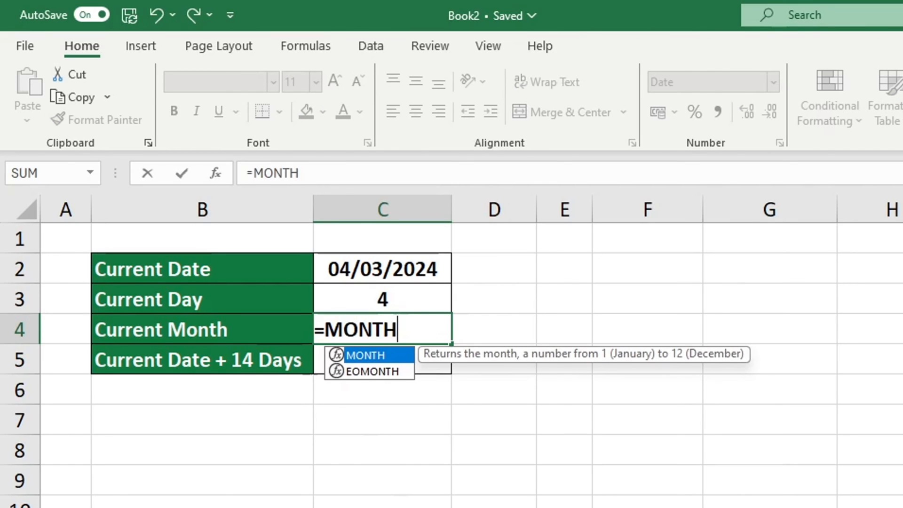
type("(TODAY")
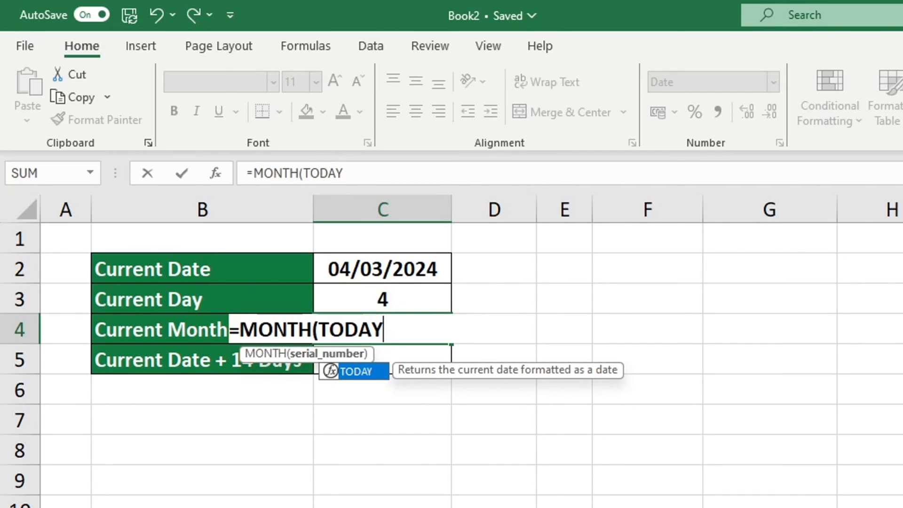
type("(")
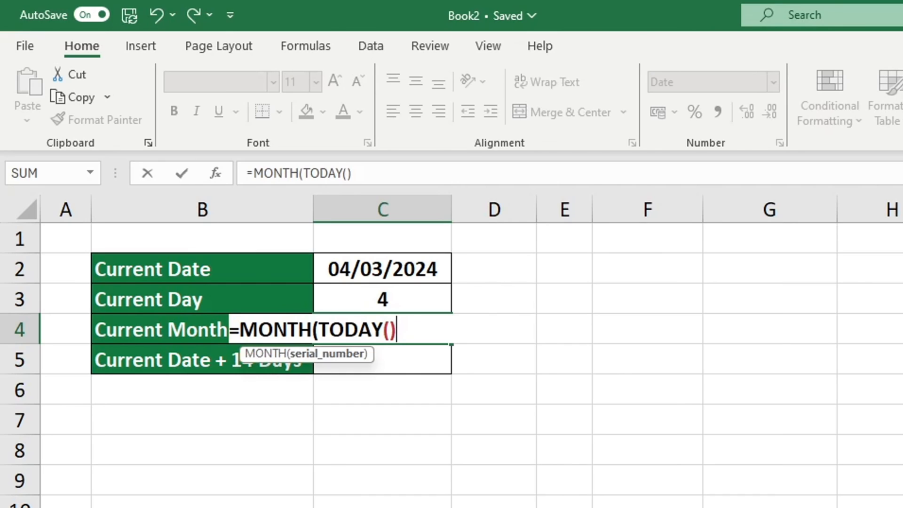
type(")")
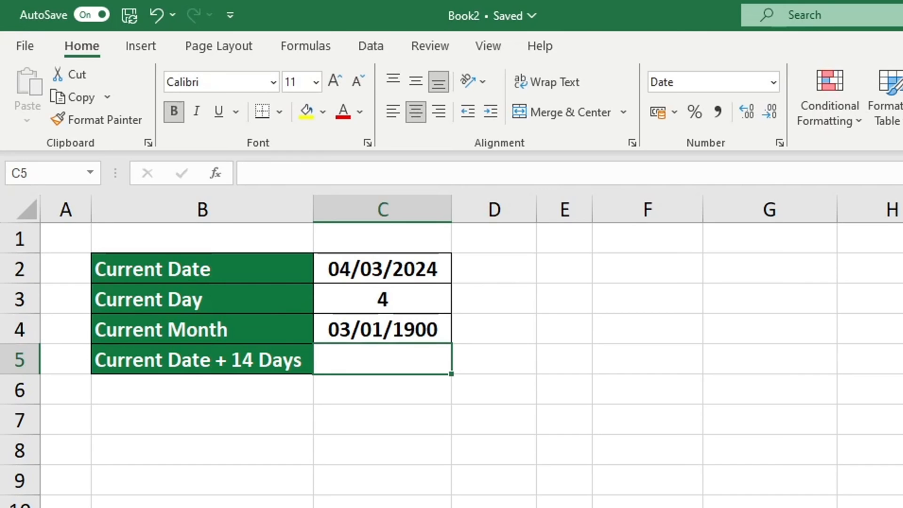
Format the Current Month cell C4 as General so it displays the month number 3
right_click(382, 329)
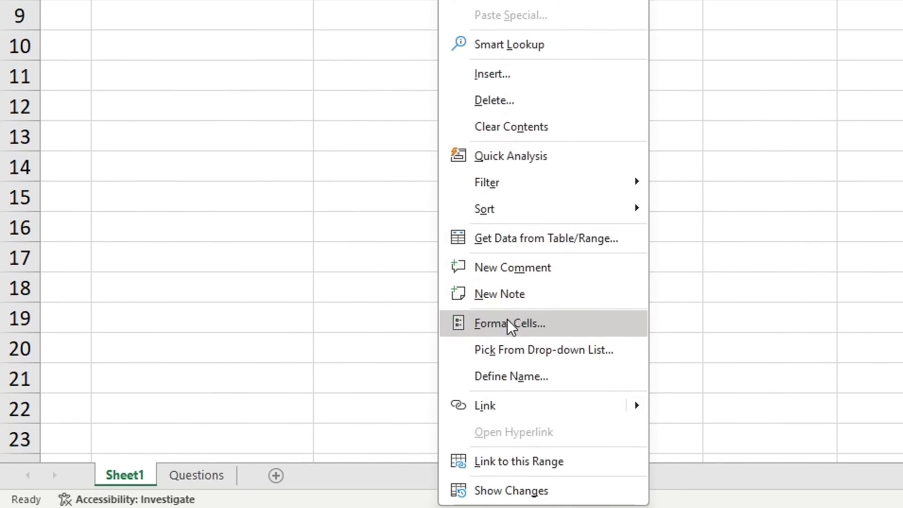
left_click(509, 322)
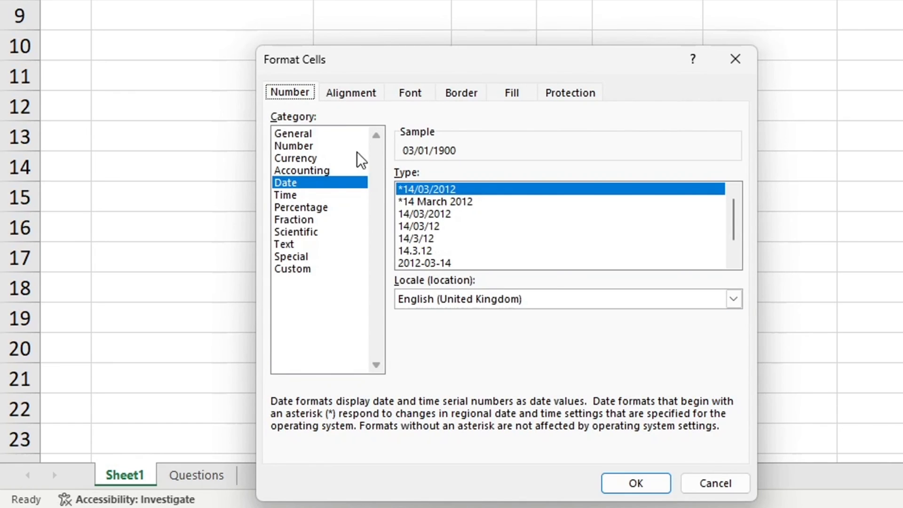
left_click(292, 133)
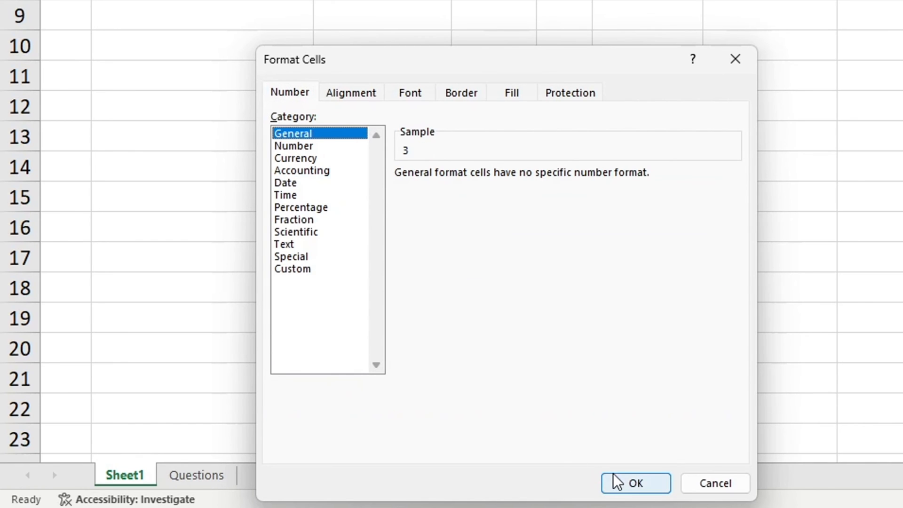
left_click(635, 483)
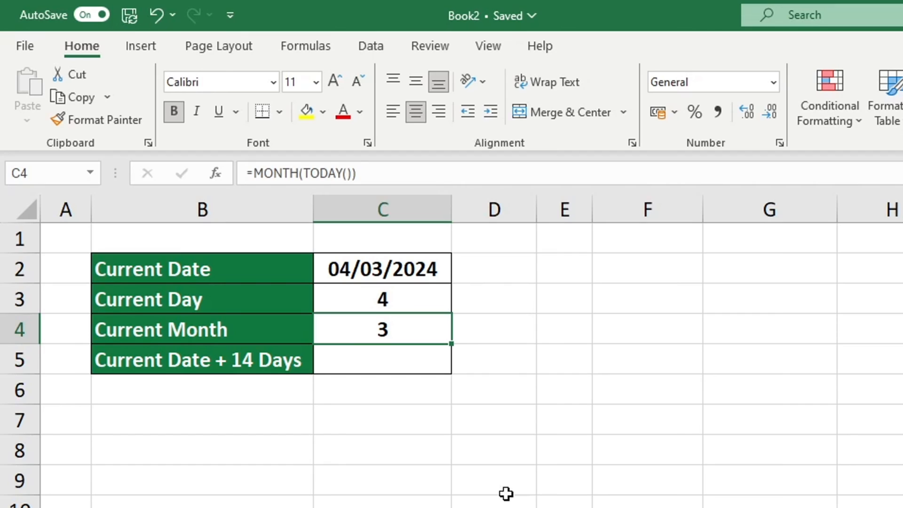
mouse_move(466, 374)
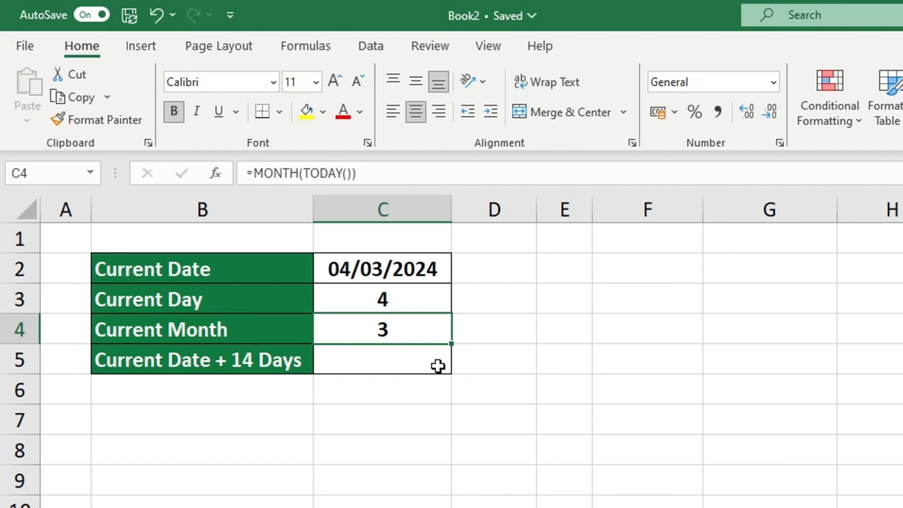
Enter =TODAY()+14 in the Current Date + 14 Days cell C5
left_click(382, 359)
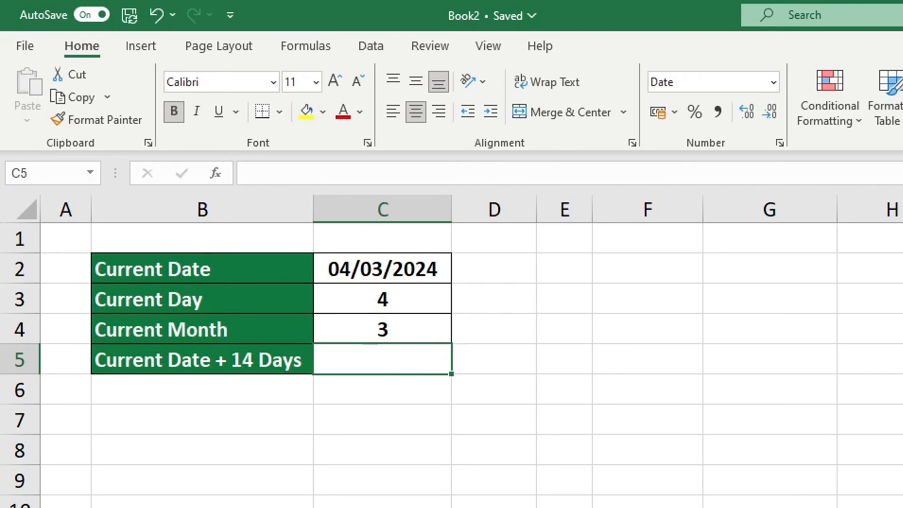
type("=")
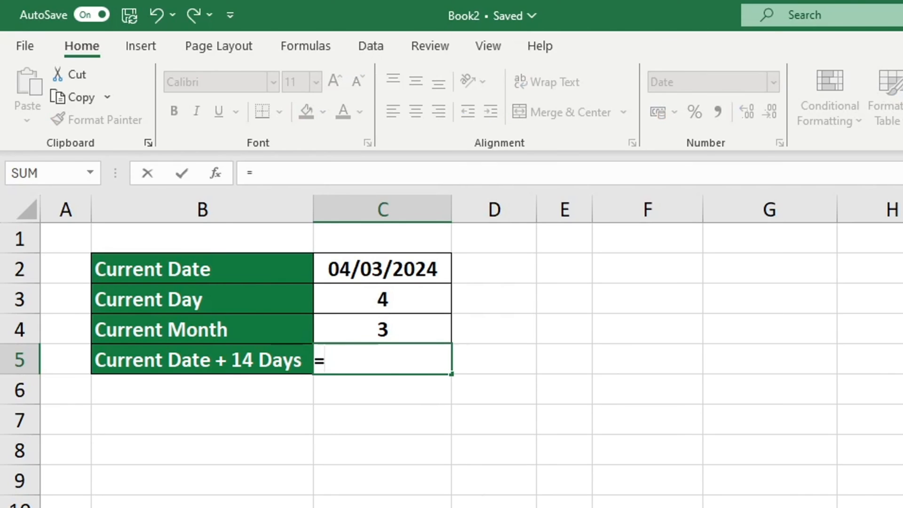
type("TODAY")
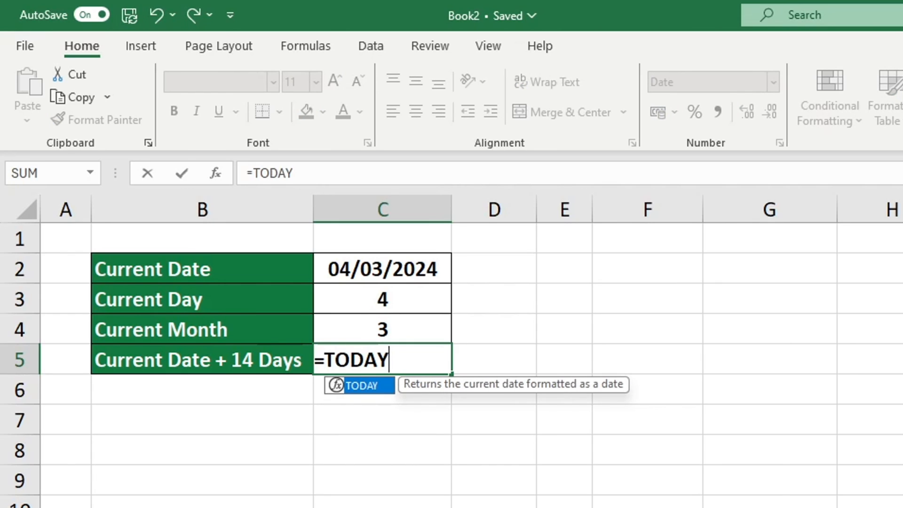
type("(")
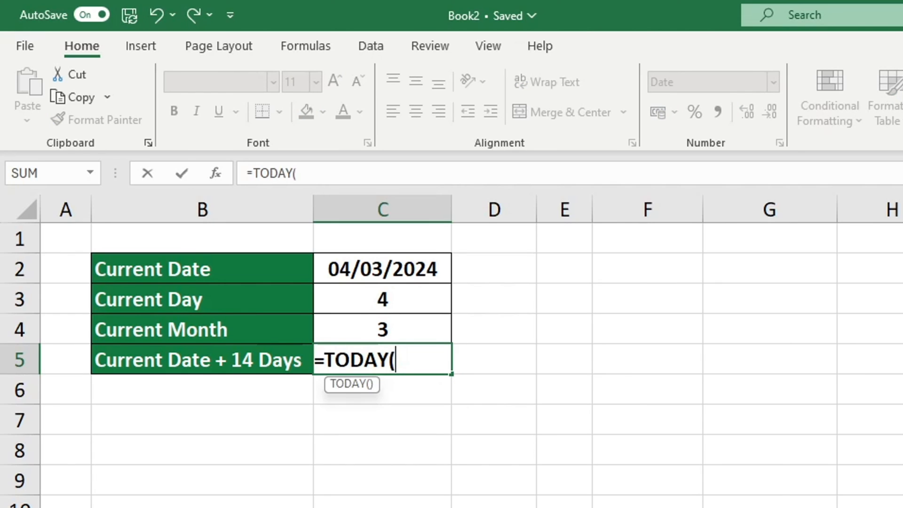
type(")")
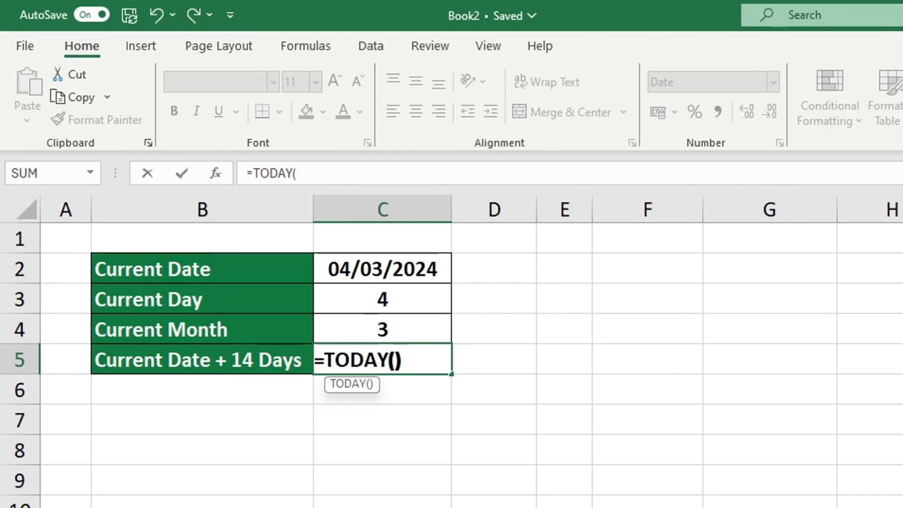
type(")+")
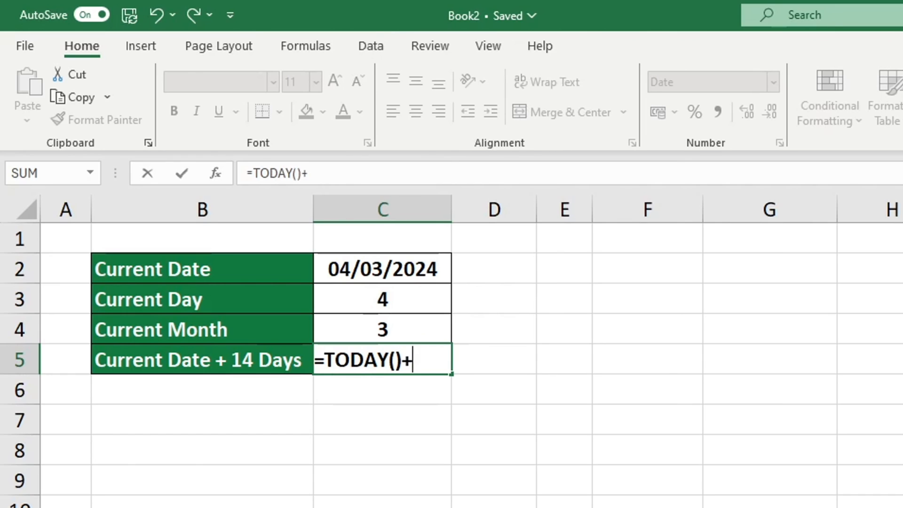
type("14")
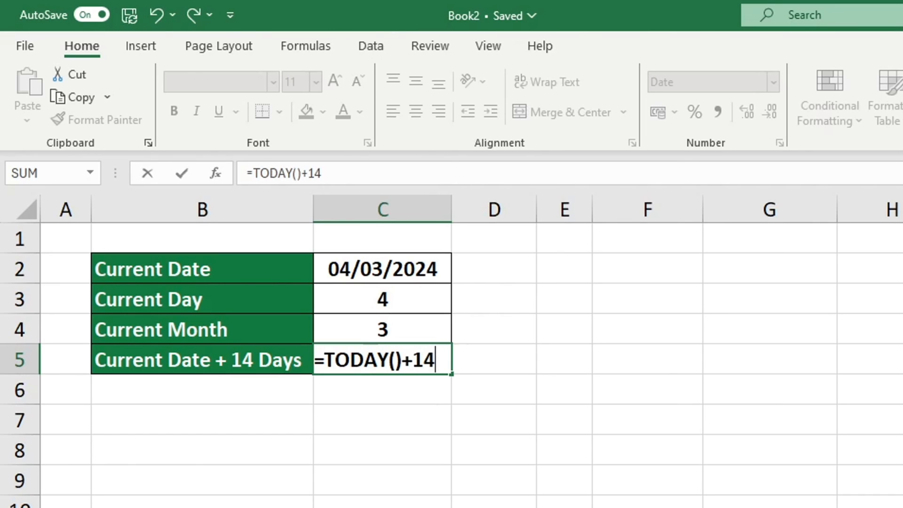